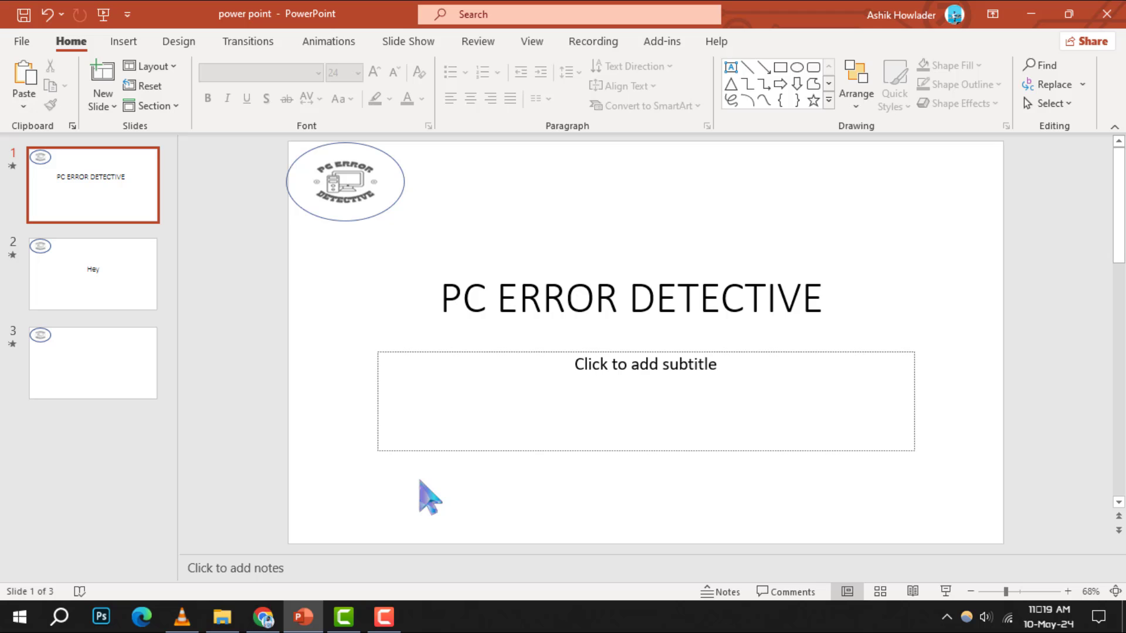
Select all three slide thumbnails in the pane, from the third back to the first.
{"action": "left_click", "coordinate": [630, 296]}
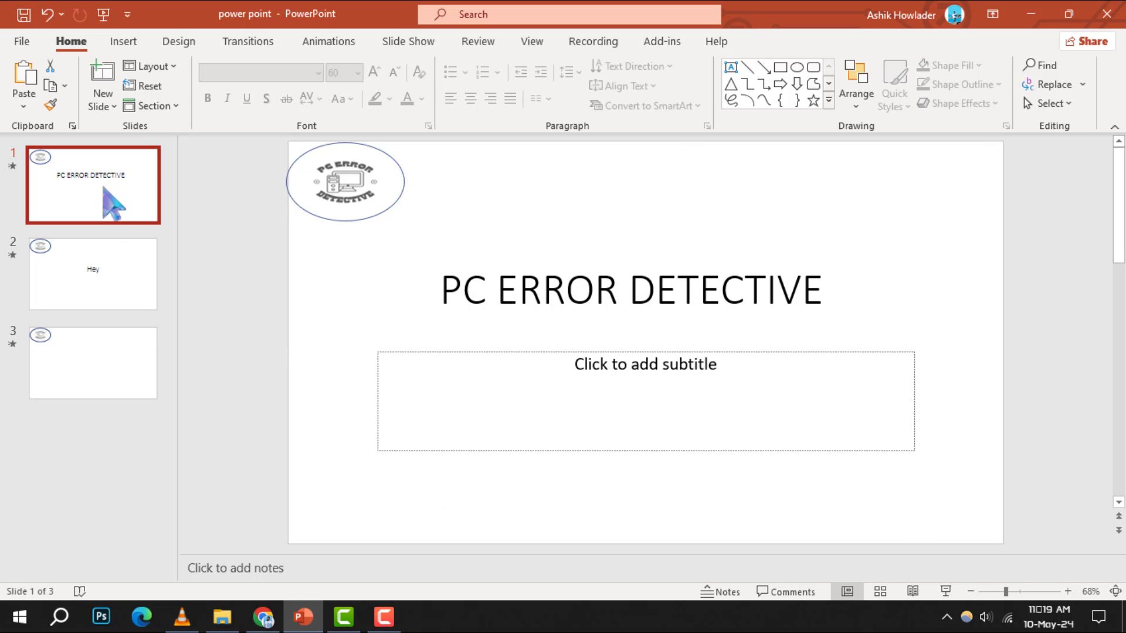
{"action": "left_click", "coordinate": [93, 363]}
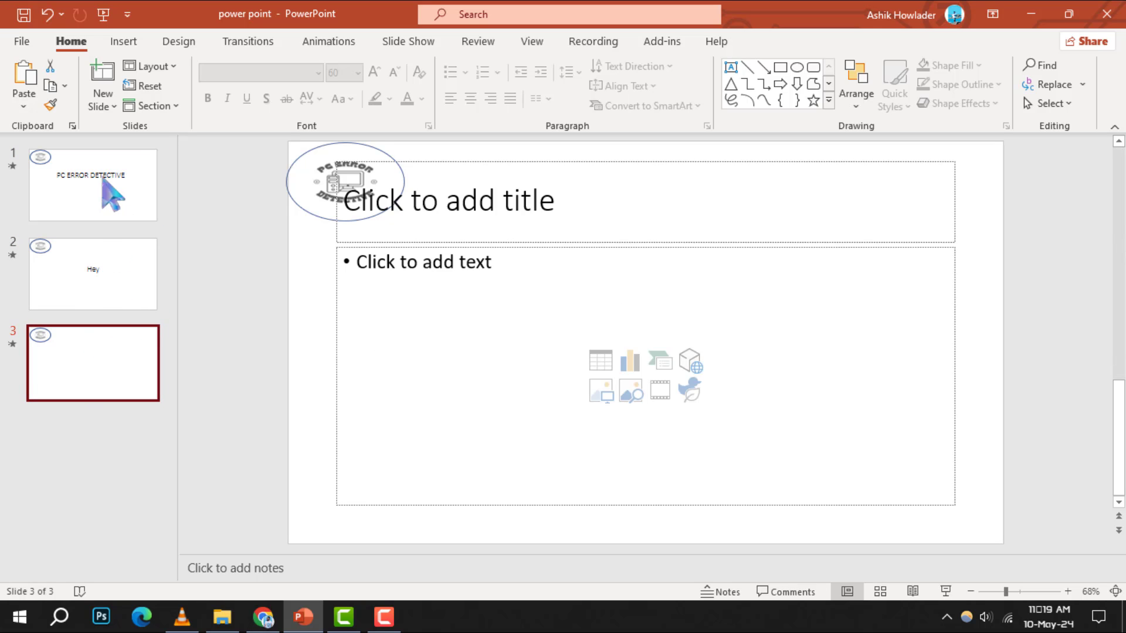
{"action": "left_click", "coordinate": [94, 185]}
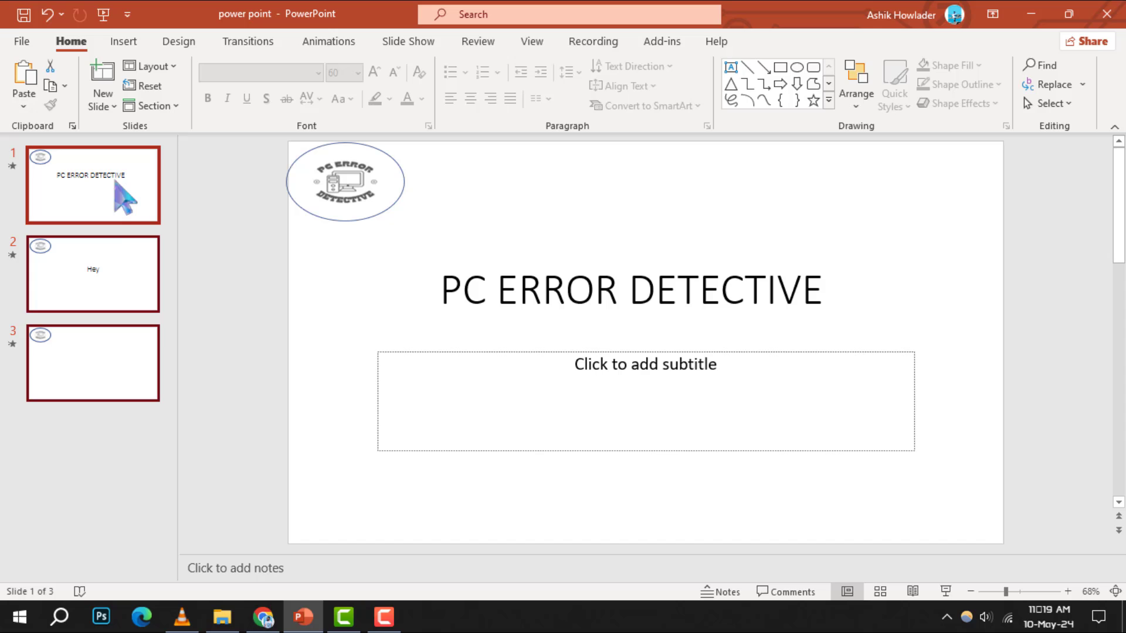
{"action": "mouse_move", "coordinate": [135, 324]}
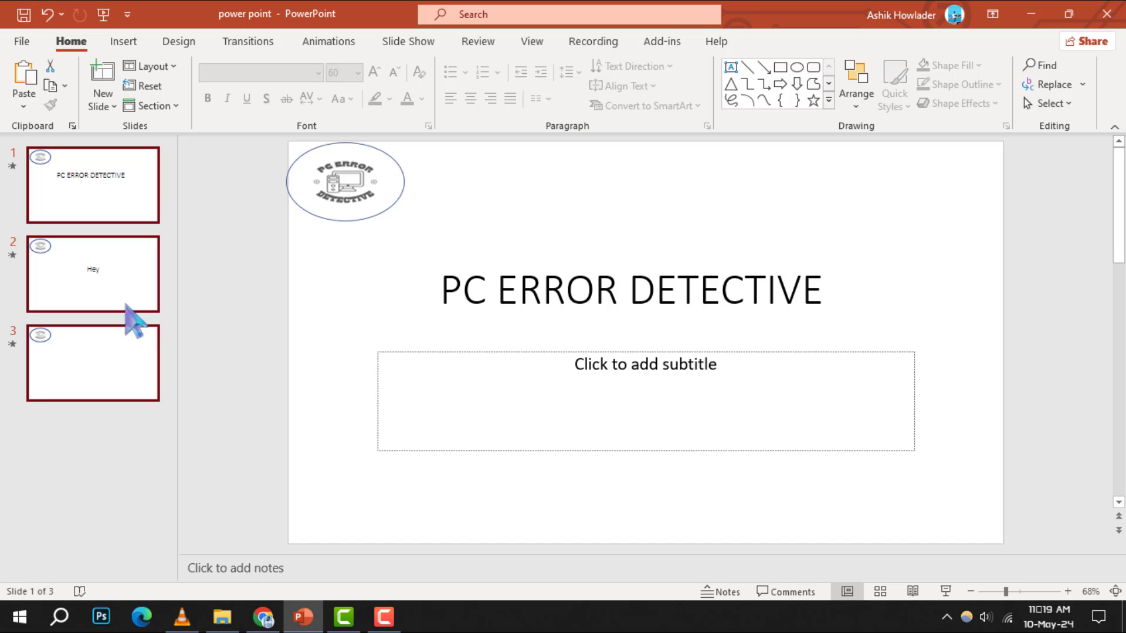
{"action": "right_click", "coordinate": [93, 273]}
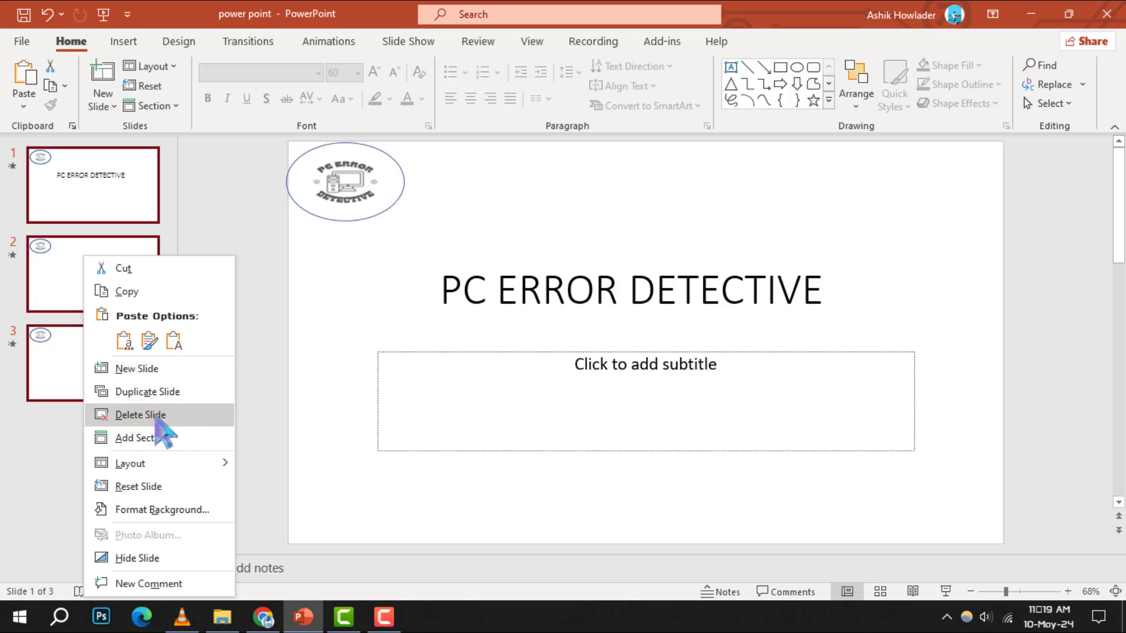
{"action": "mouse_move", "coordinate": [156, 433]}
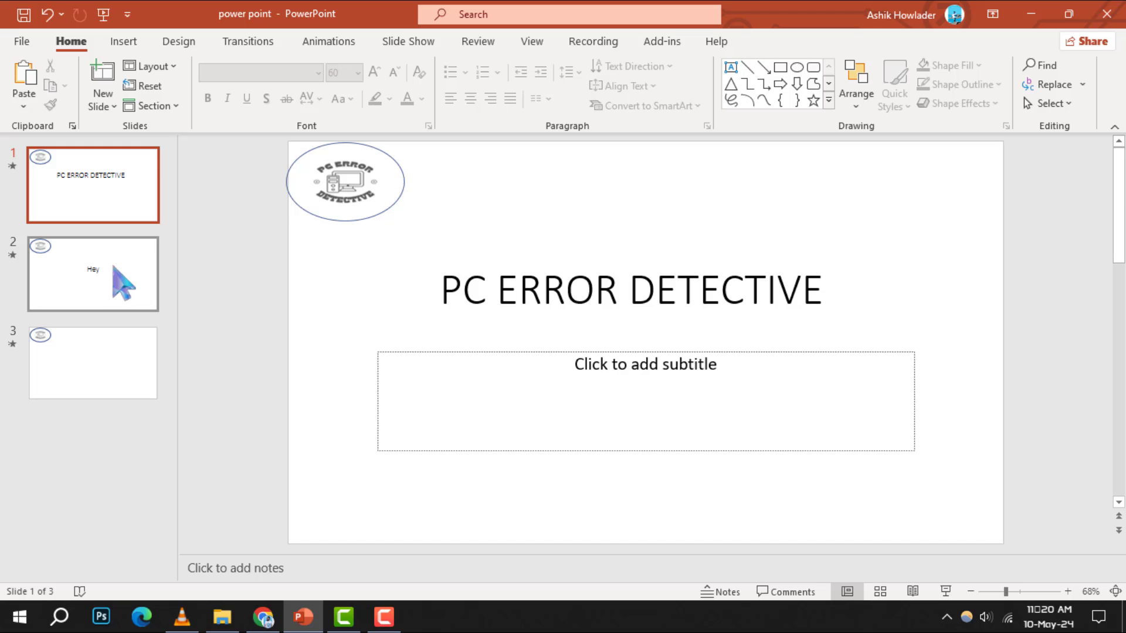
Duplicate the three selected slides so copies become slides 4–6, then select slide 6.
{"action": "left_click", "coordinate": [93, 362]}
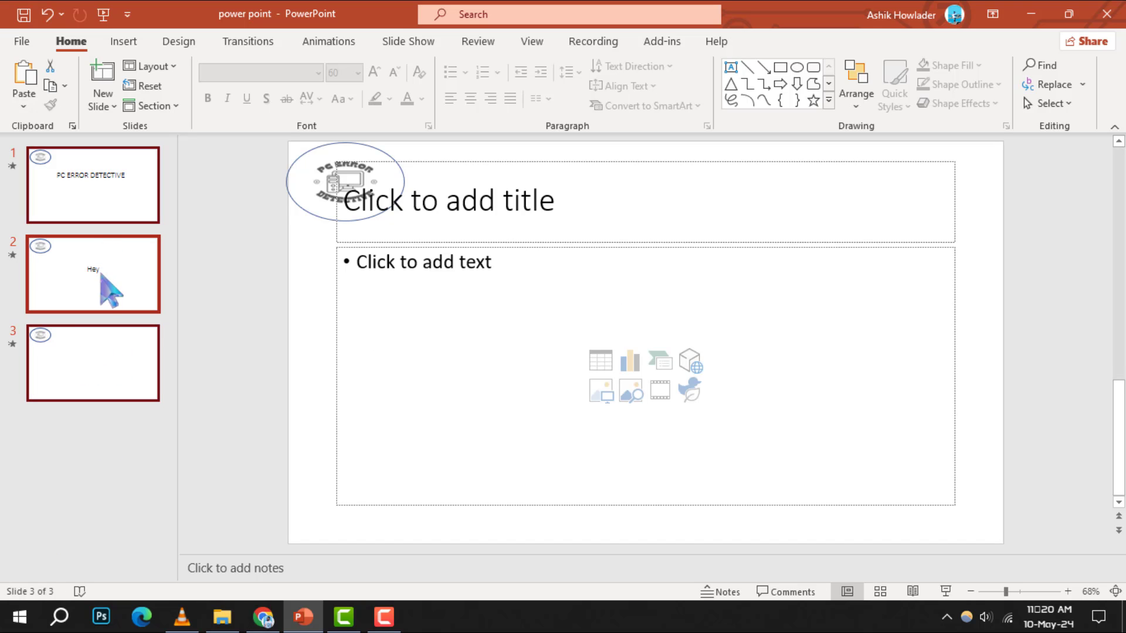
{"action": "right_click", "coordinate": [93, 273]}
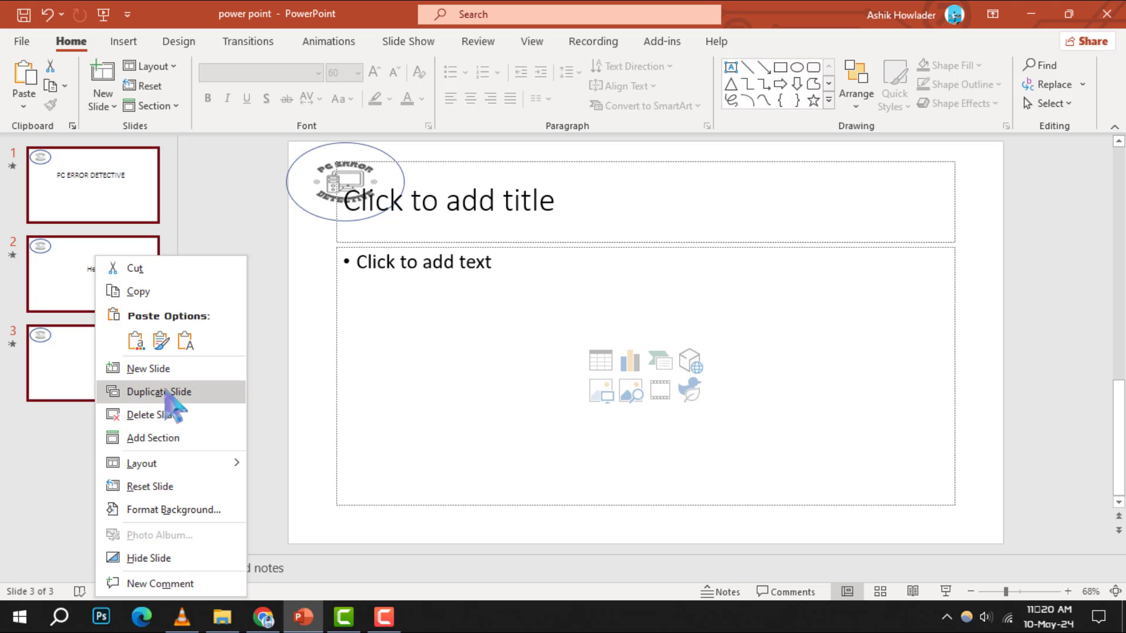
{"action": "mouse_move", "coordinate": [193, 419]}
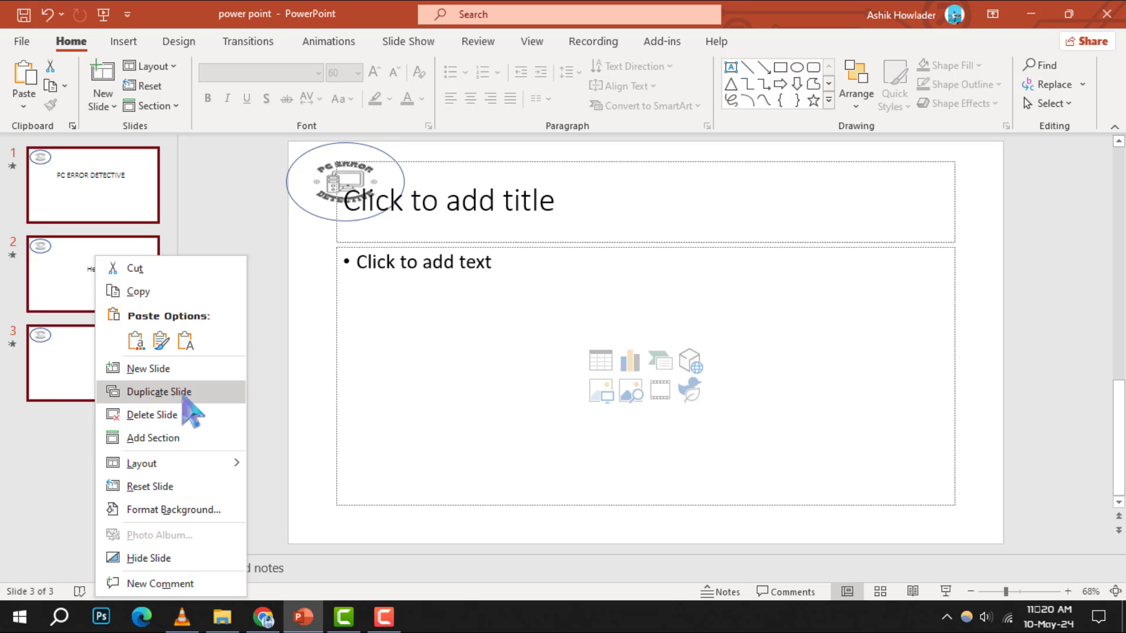
{"action": "left_click", "coordinate": [157, 391]}
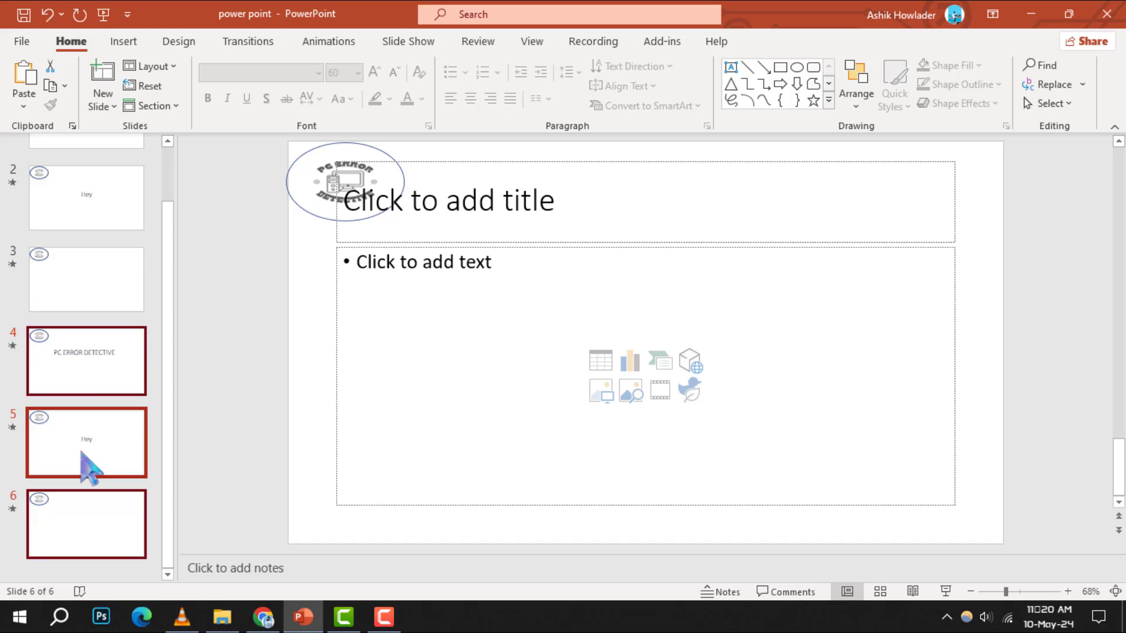
{"action": "left_click", "coordinate": [86, 442]}
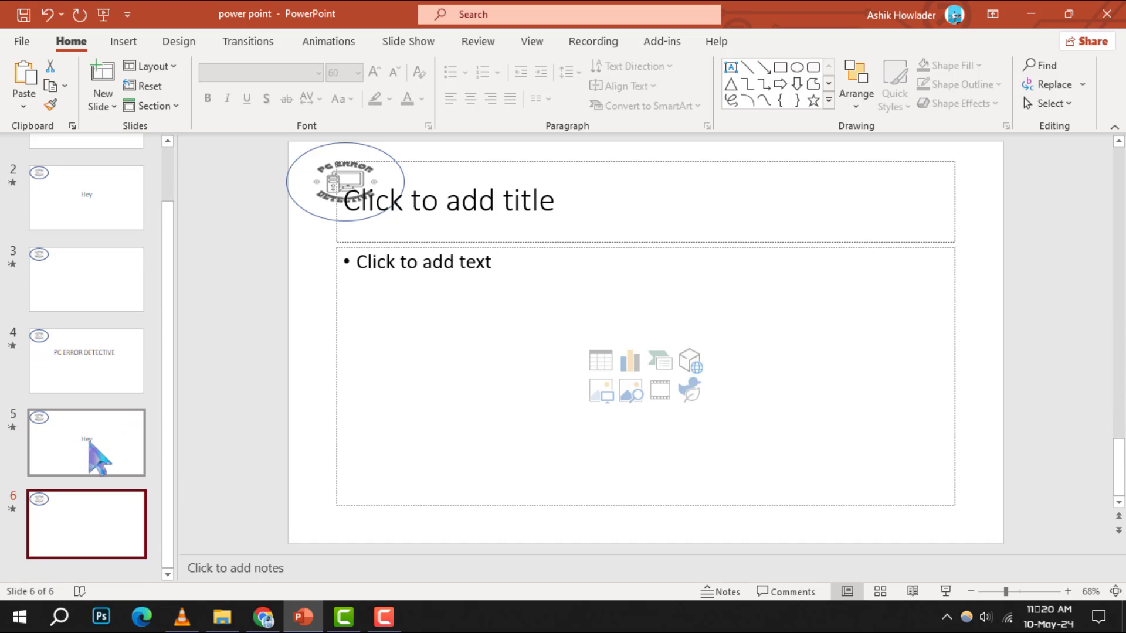
Drop a slide thumbnail onto slide 5 as an embedded object beside its Hey title.
{"action": "left_click", "coordinate": [85, 360]}
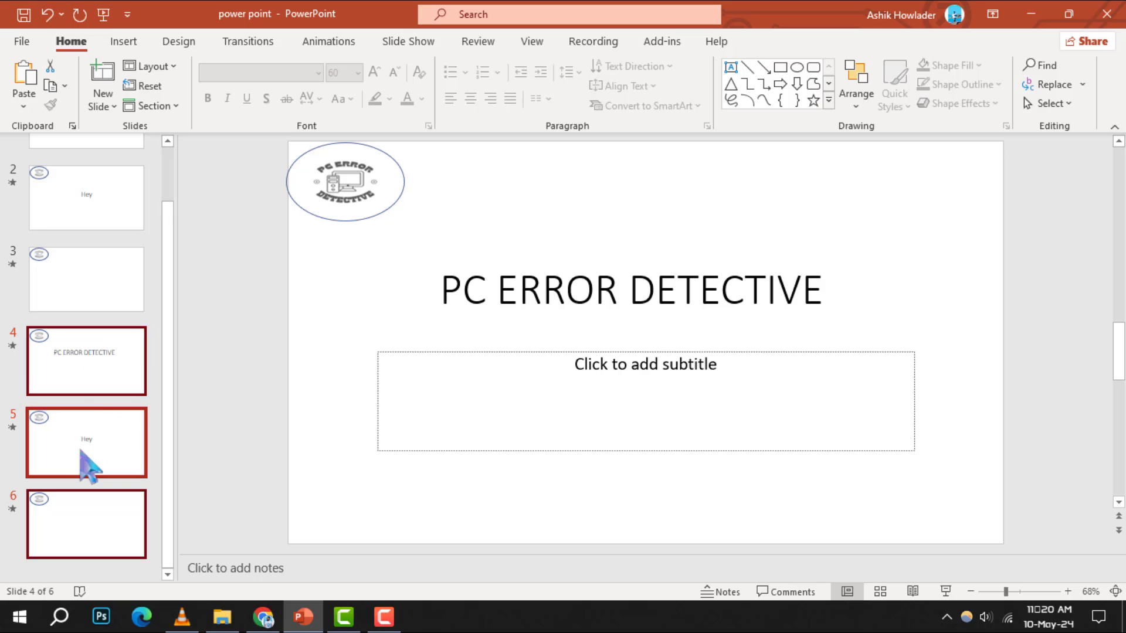
{"action": "left_click", "coordinate": [86, 442]}
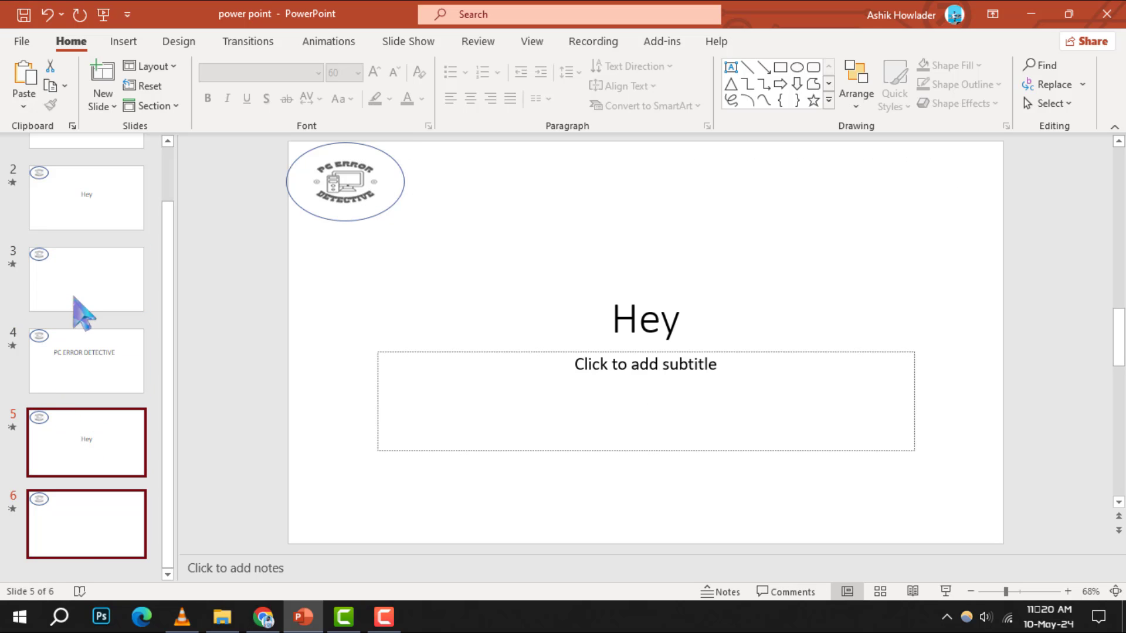
{"action": "mouse_move", "coordinate": [77, 452]}
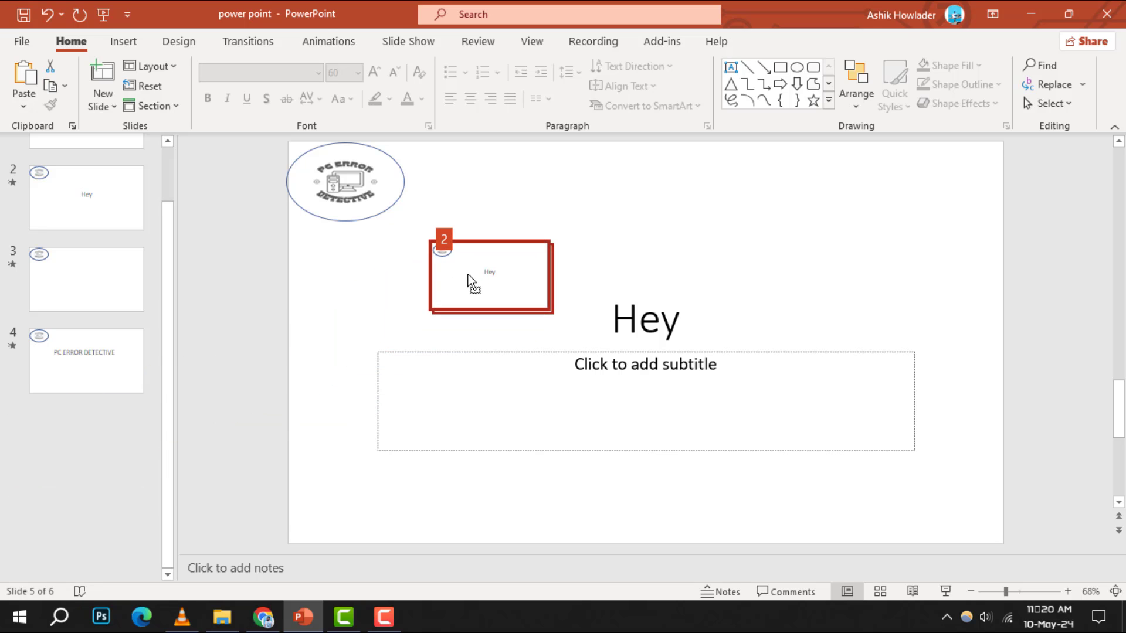
{"action": "left_click", "coordinate": [490, 279]}
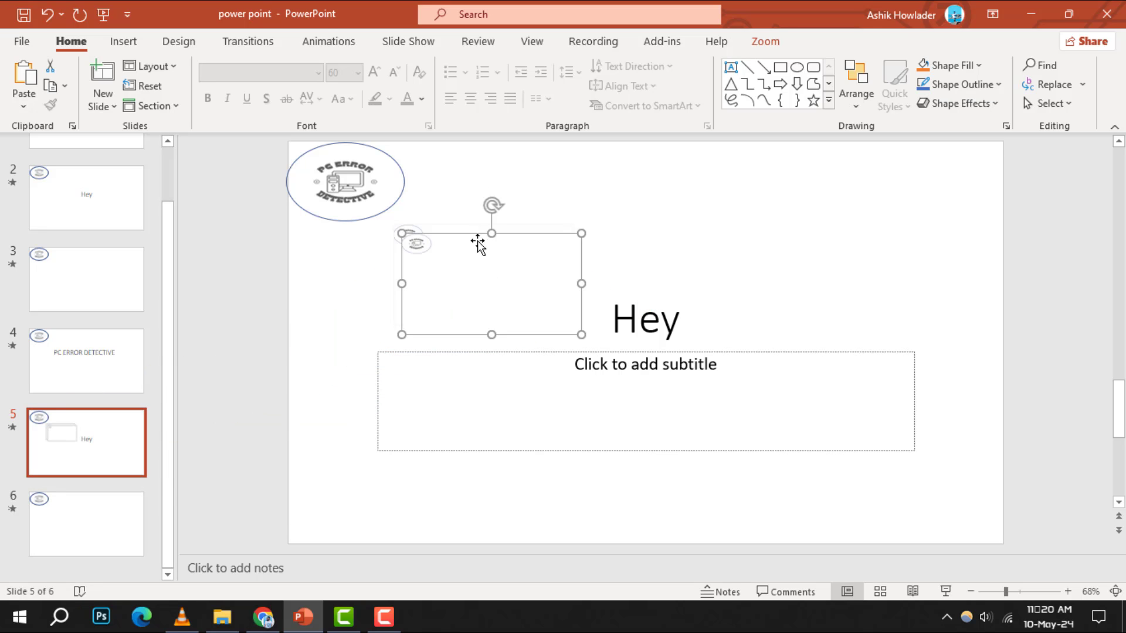